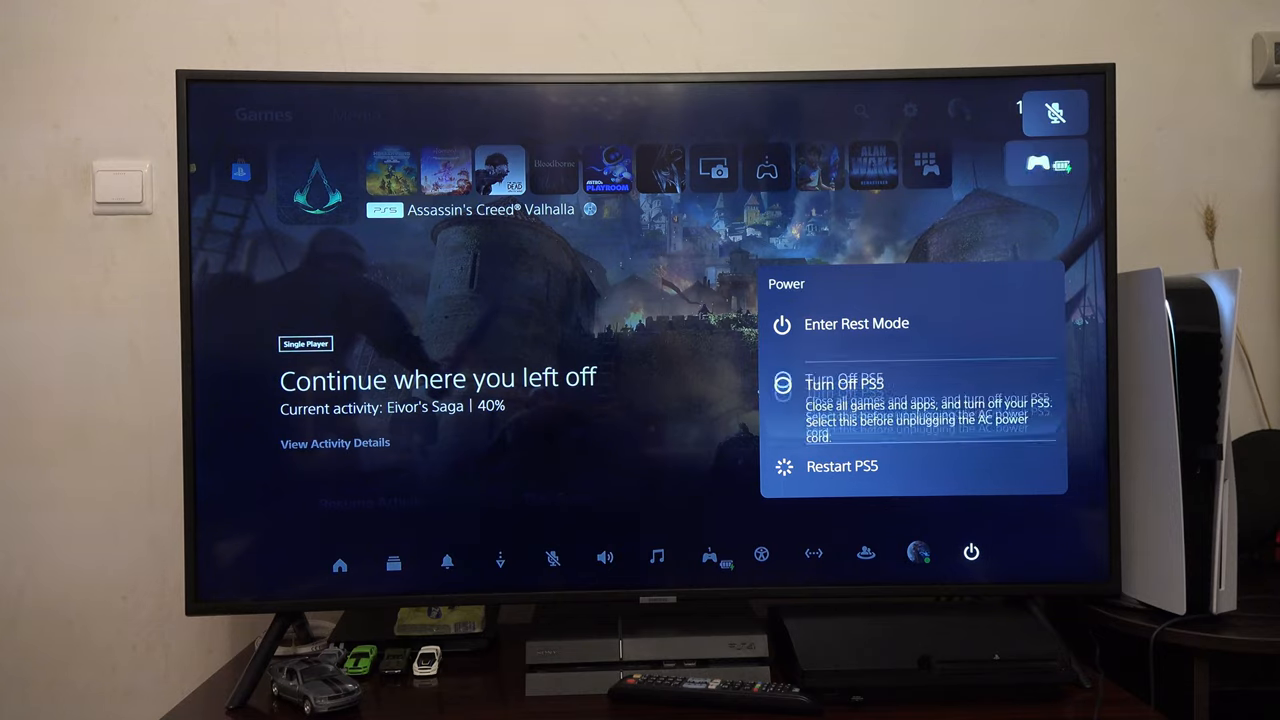
Turn off the PS5, then boot it into Safe Mode with Repair Console Storage highlighted.
left_click(844, 383)
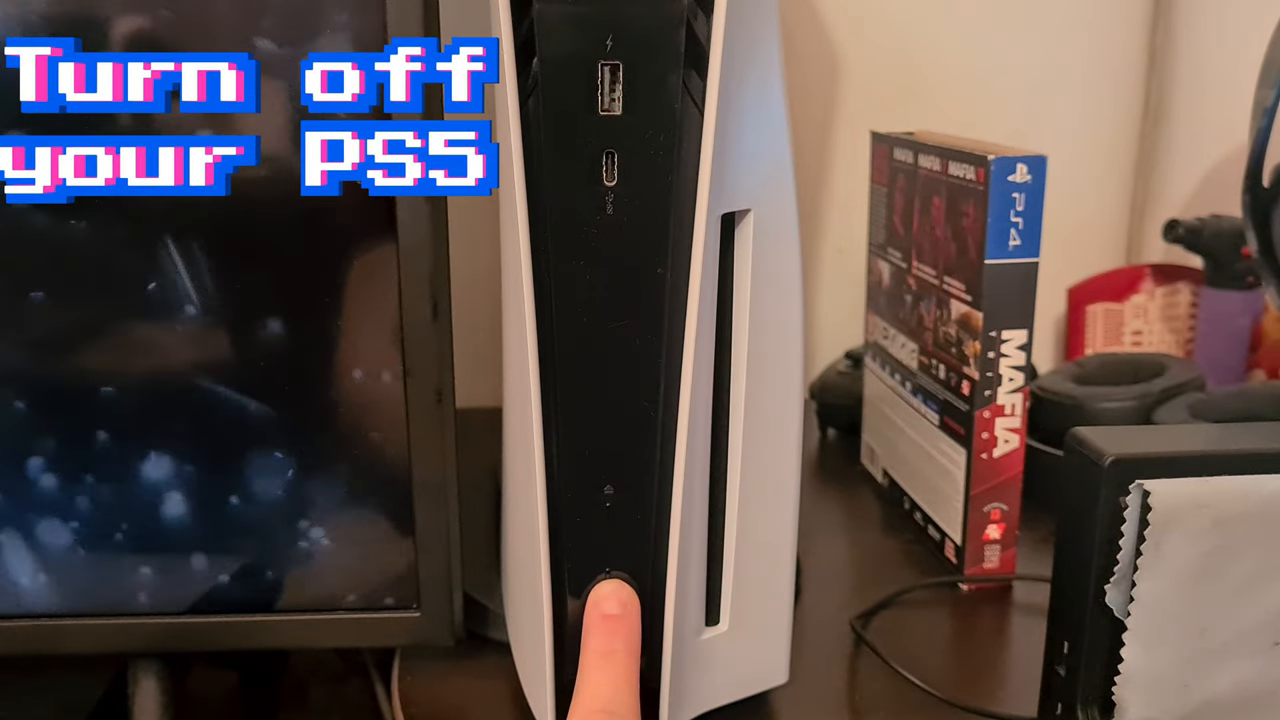
left_click(610, 590)
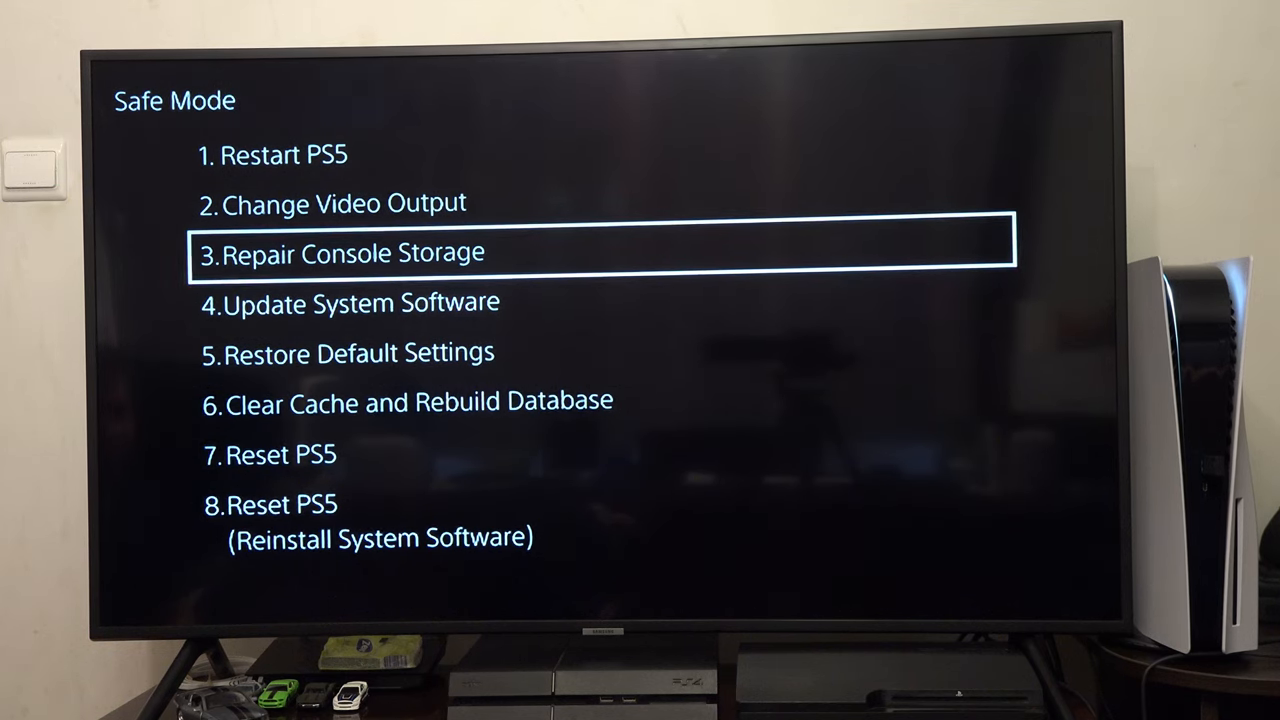